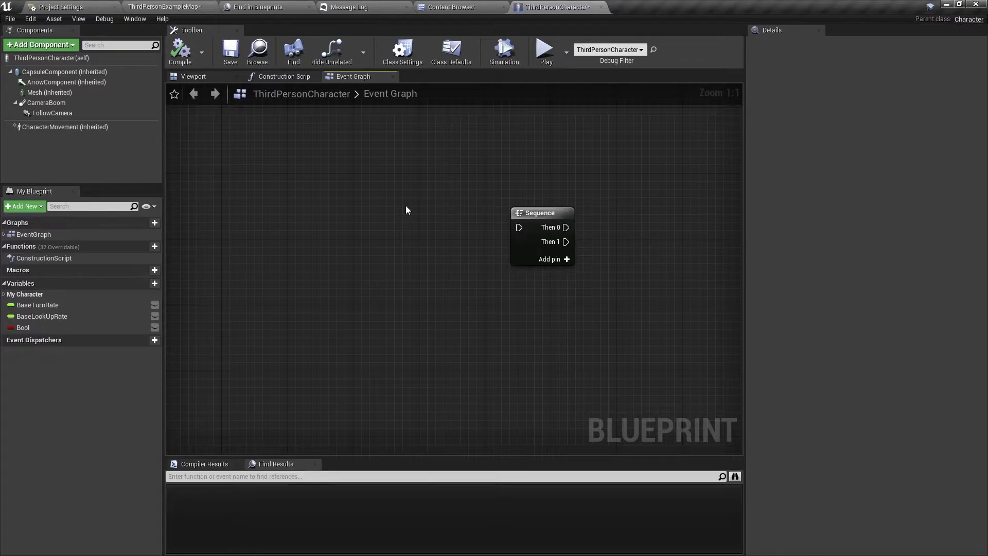
{"action": "mouse_move", "coordinate": [519, 228]}
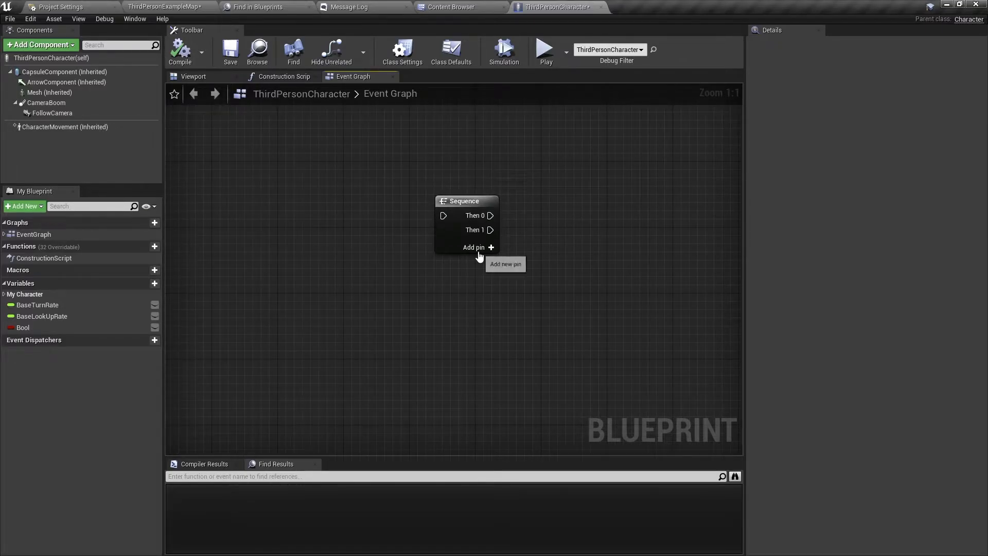
{"action": "mouse_move", "coordinate": [459, 286]}
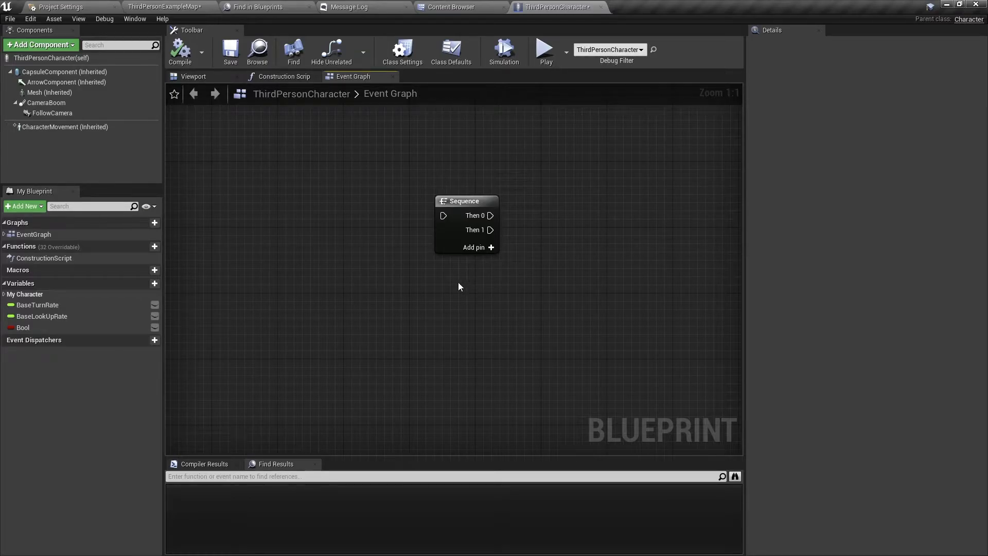
{"action": "mouse_move", "coordinate": [471, 269]}
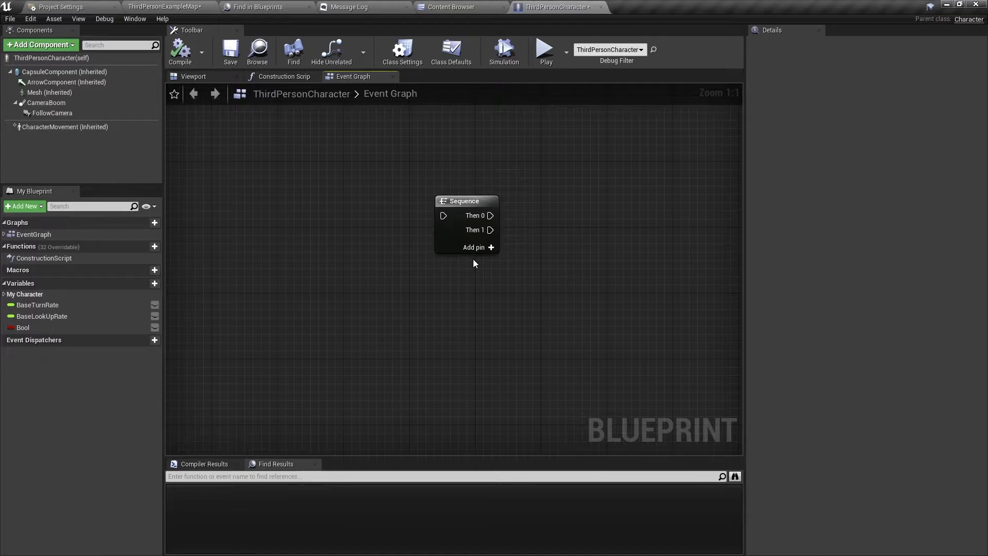
{"action": "mouse_move", "coordinate": [481, 281]}
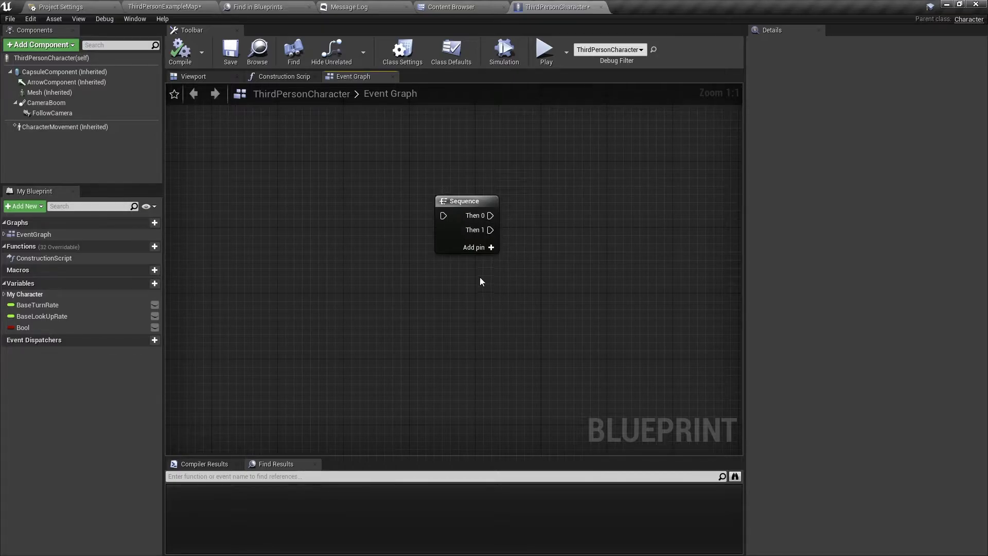
Add more execution outputs to the Sequence node so it runs Then 0 through Then 4
{"action": "left_click", "coordinate": [474, 247]}
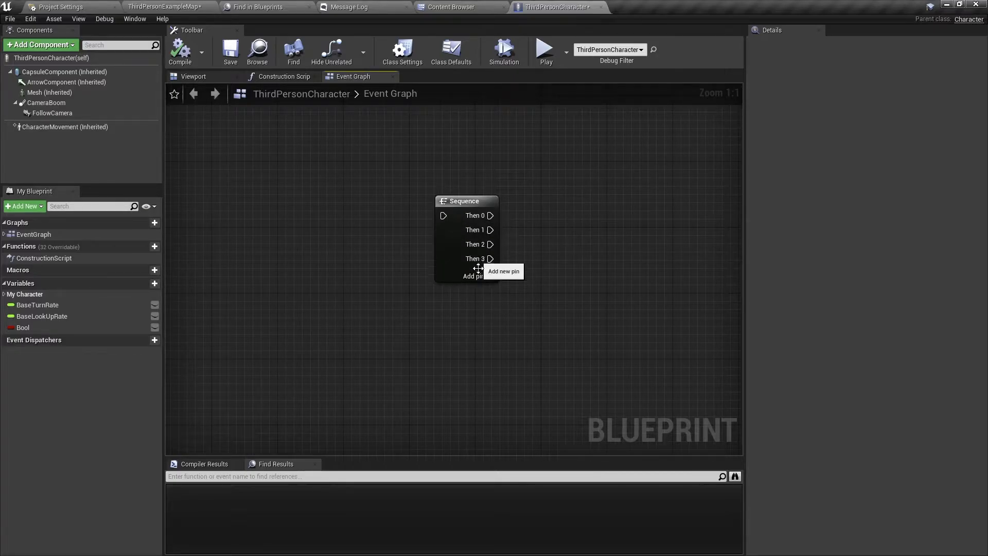
{"action": "left_click", "coordinate": [473, 276]}
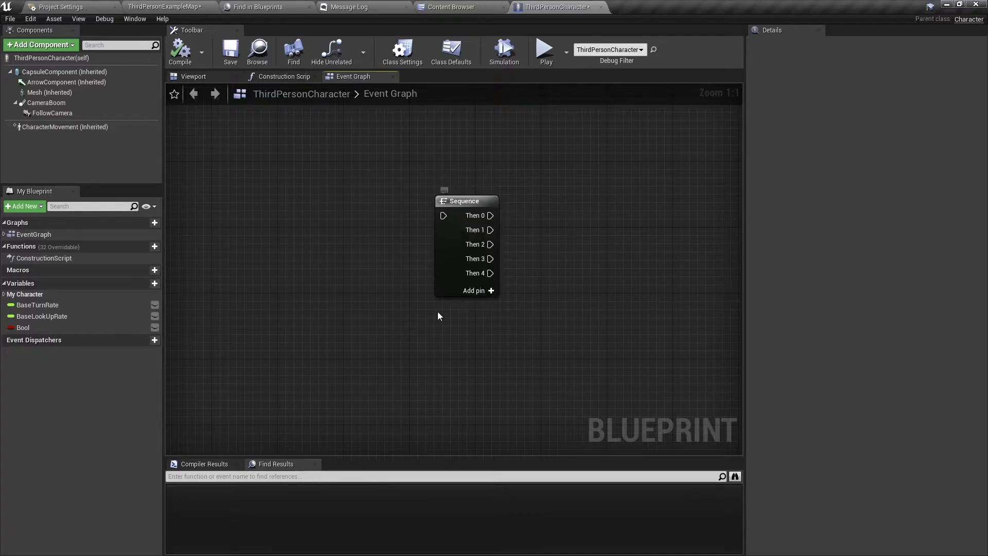
{"action": "mouse_move", "coordinate": [358, 220]}
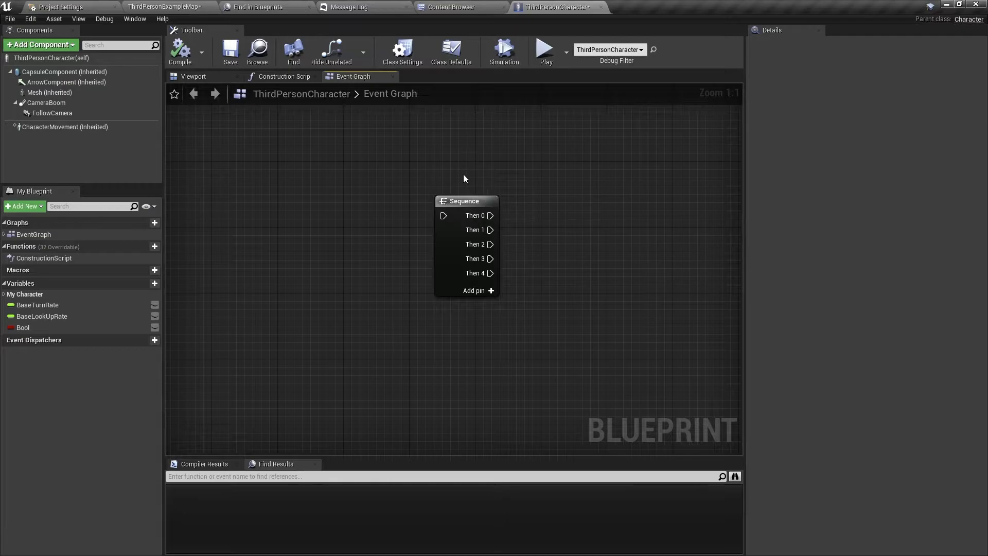
{"action": "mouse_move", "coordinate": [480, 216]}
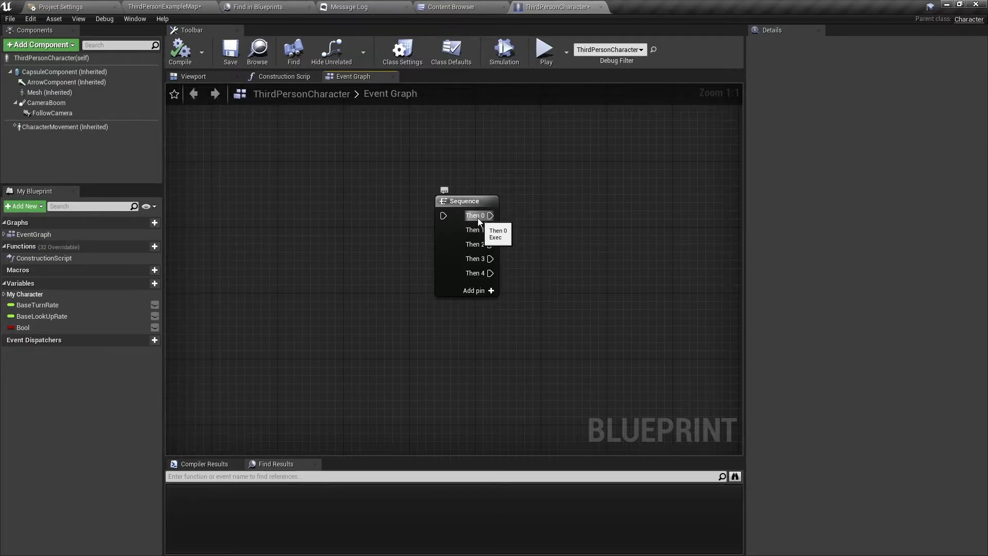
{"action": "mouse_move", "coordinate": [537, 222]}
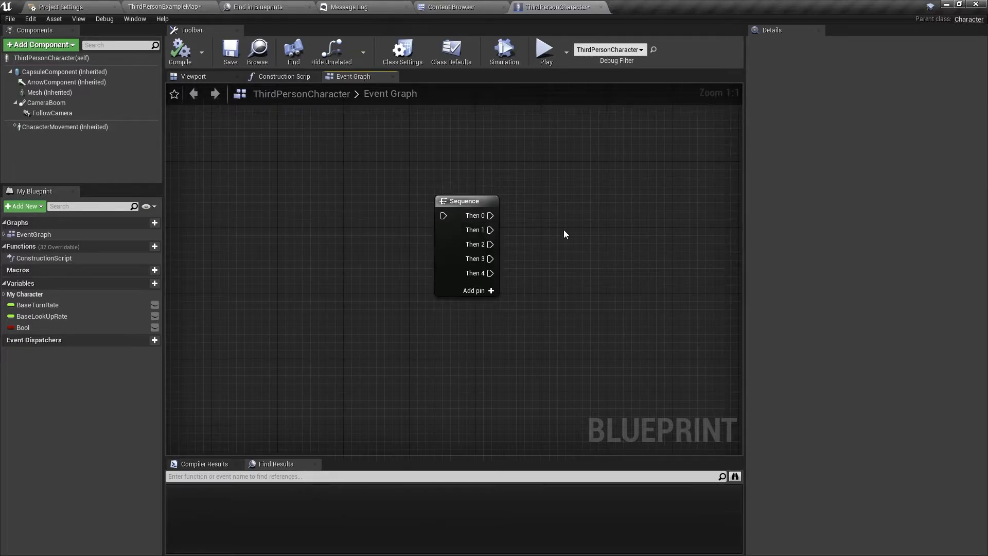
{"action": "mouse_move", "coordinate": [459, 278]}
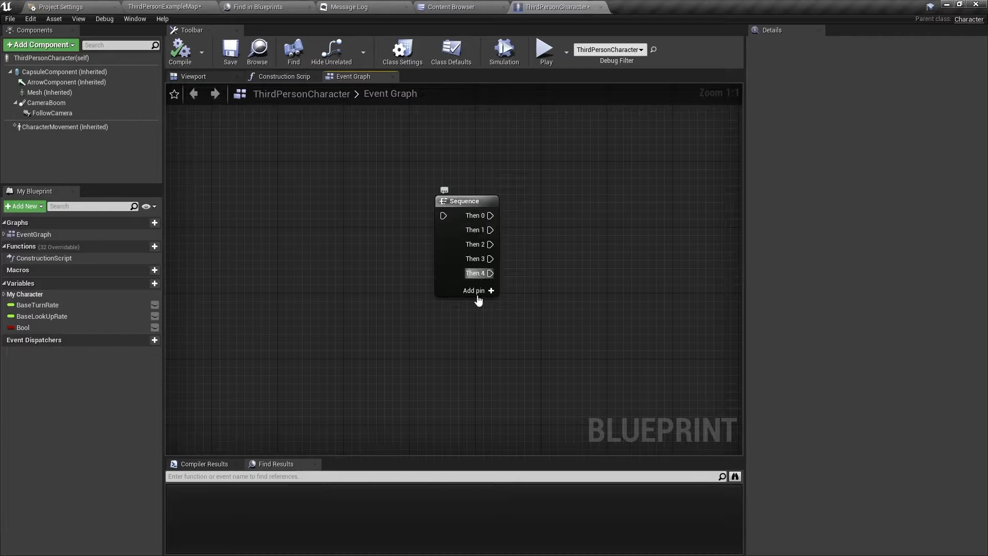
{"action": "scroll", "scroll_direction": "down", "scroll_amount": 3}
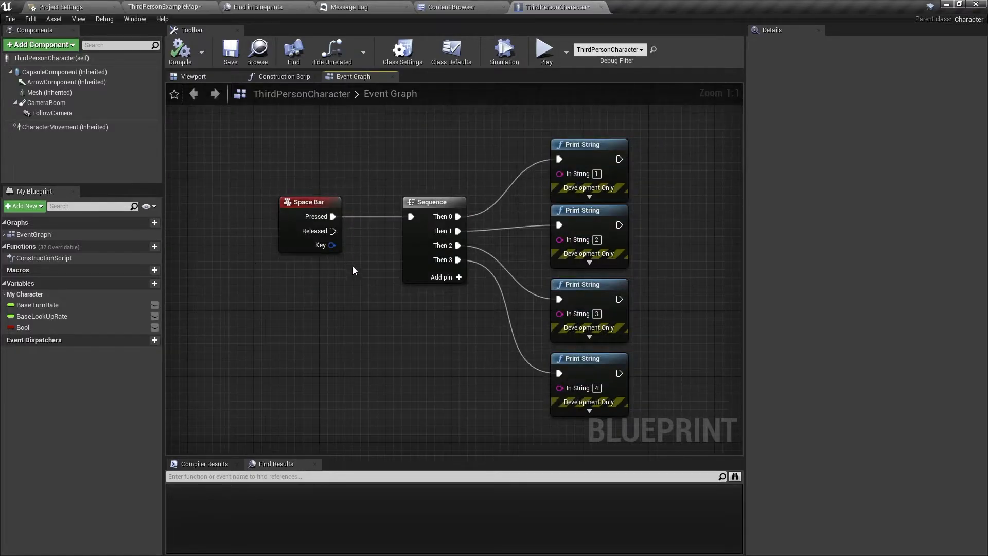
{"action": "mouse_move", "coordinate": [343, 284]}
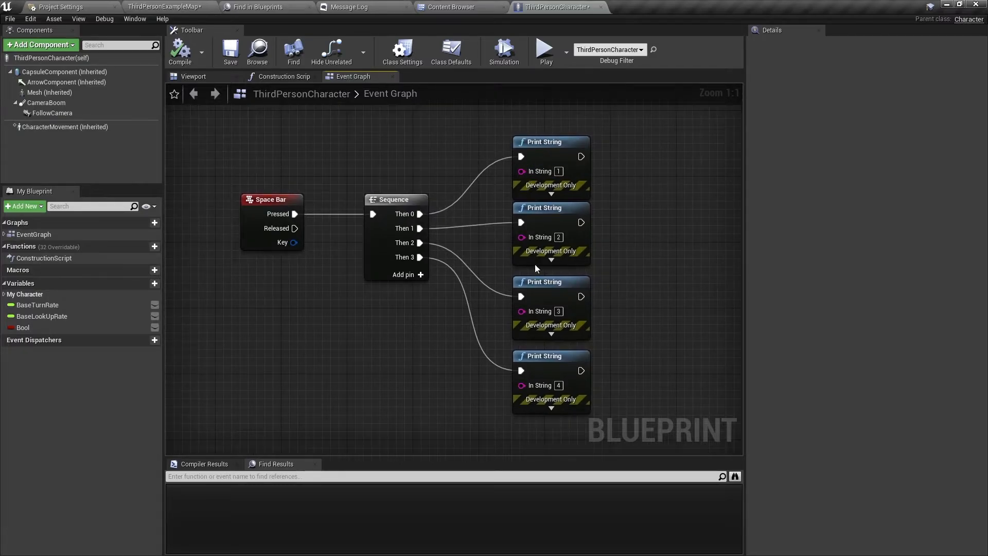
{"action": "mouse_move", "coordinate": [547, 171]}
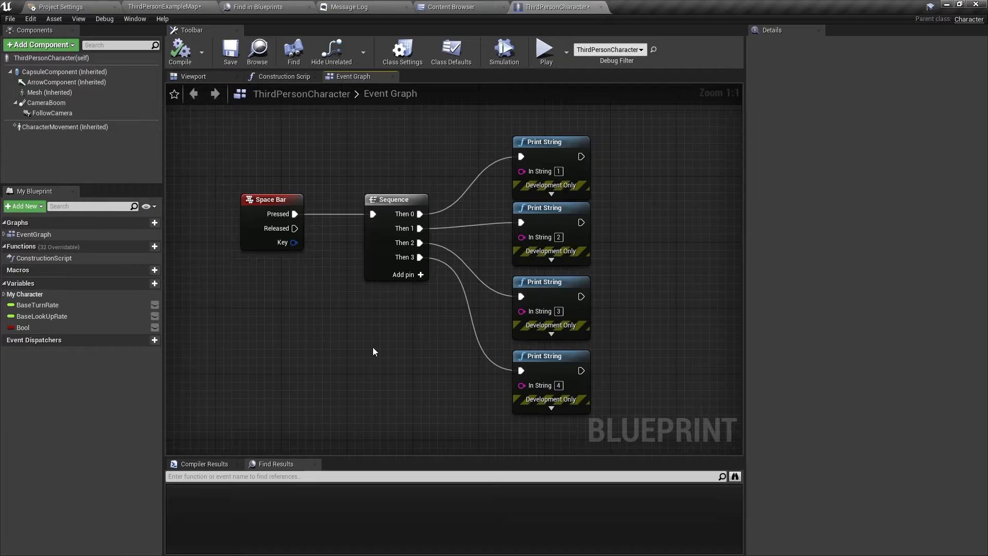
{"action": "mouse_move", "coordinate": [378, 337]}
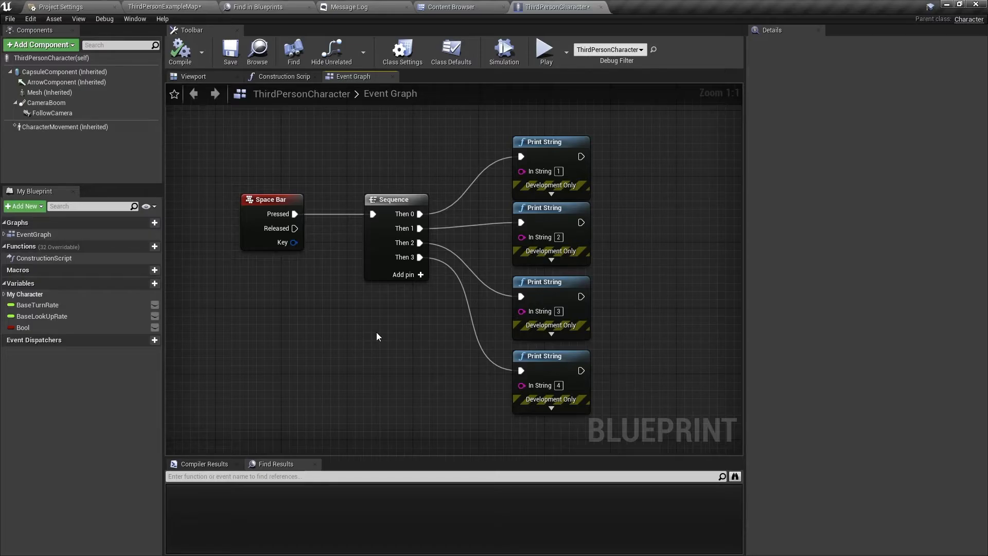
{"action": "mouse_move", "coordinate": [414, 408]}
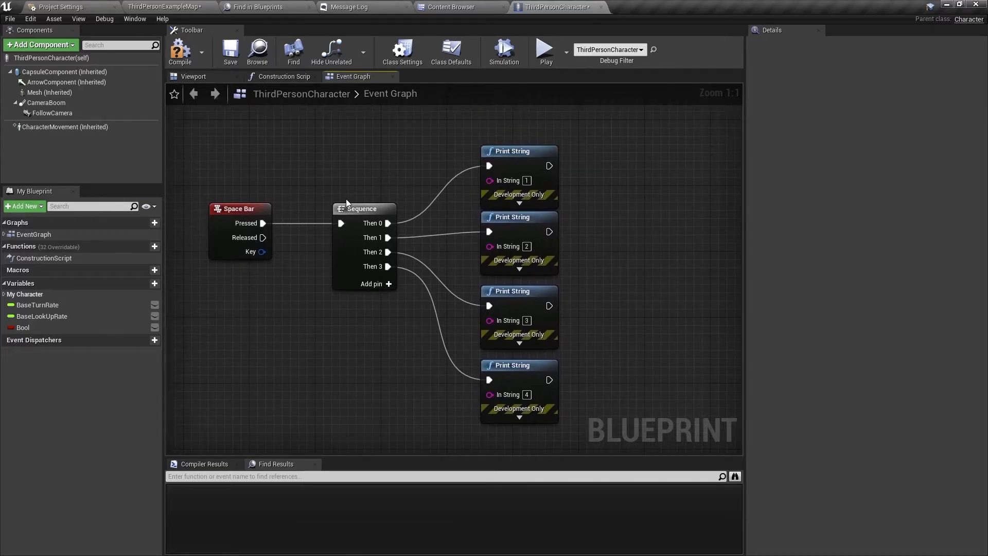
{"action": "mouse_move", "coordinate": [340, 297]}
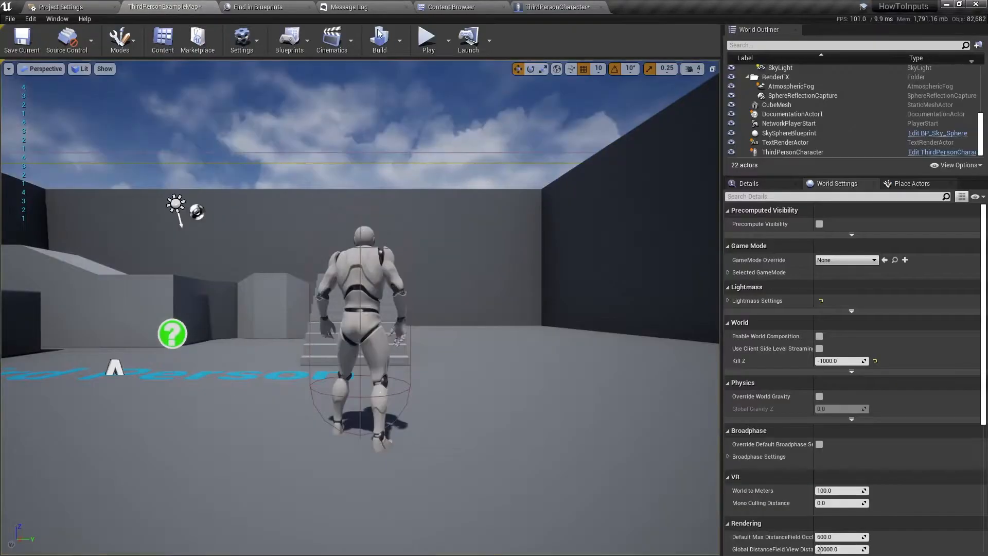
Test-play the level with Space Bar, then end the play session
{"action": "left_click", "coordinate": [428, 37]}
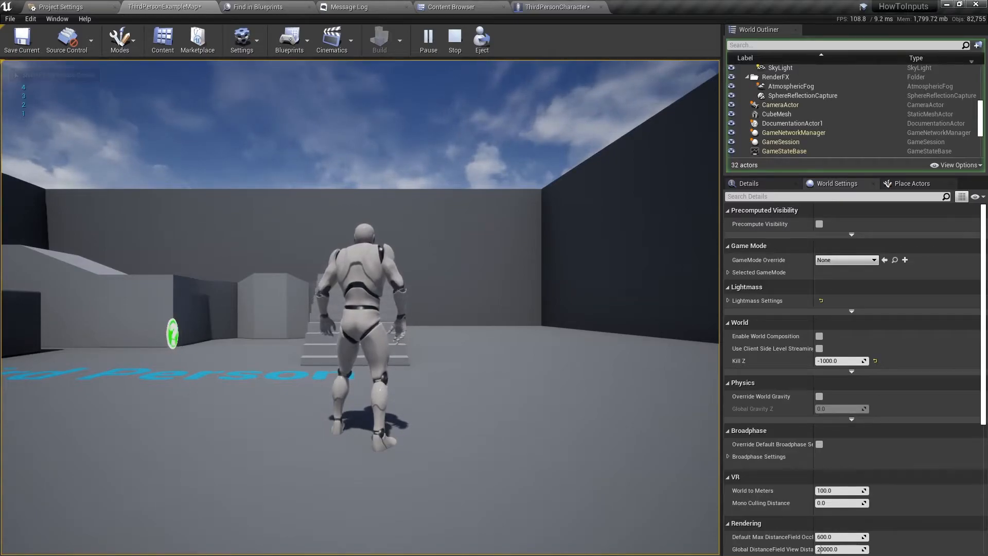
{"action": "left_click", "coordinate": [558, 7]}
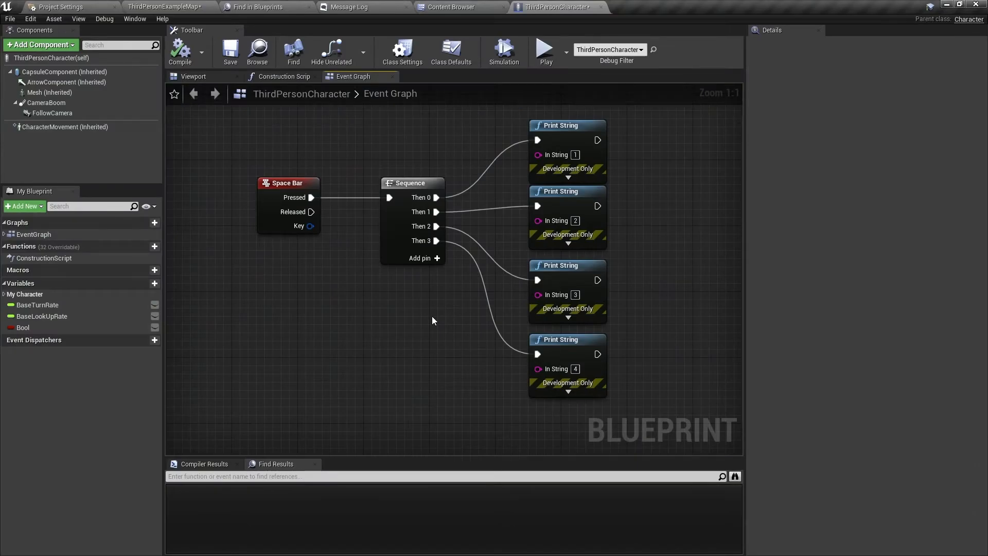
{"action": "mouse_move", "coordinate": [426, 219]}
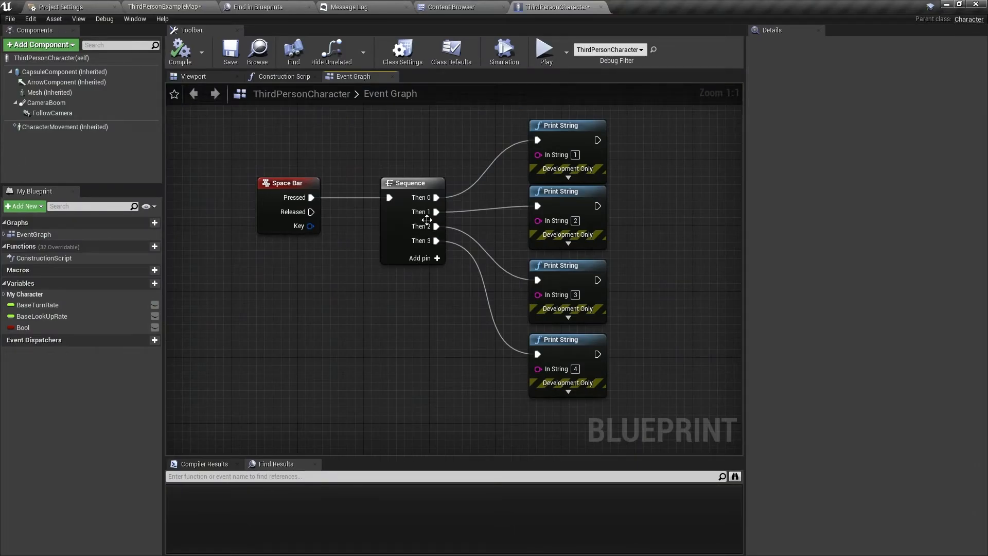
{"action": "mouse_move", "coordinate": [436, 225]}
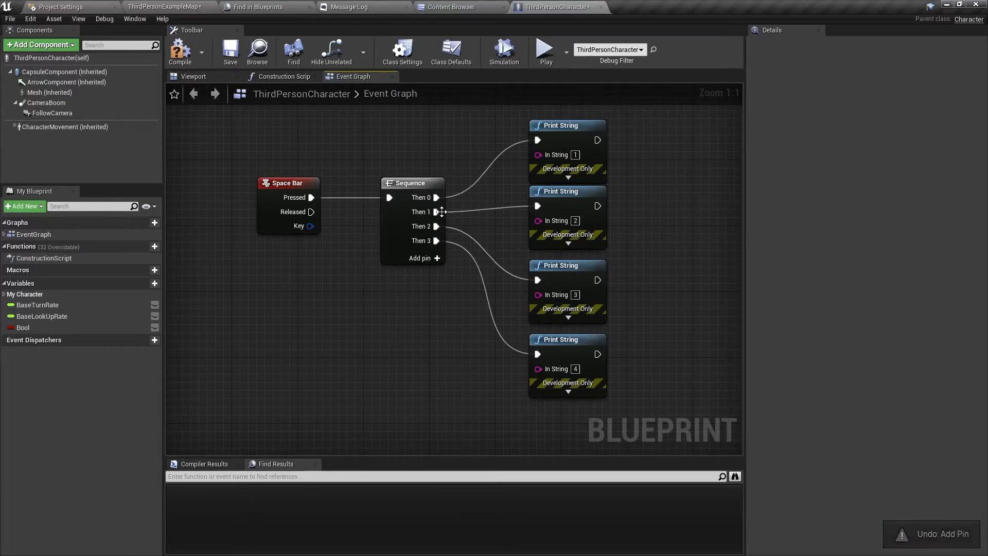
{"action": "right_click", "coordinate": [436, 212]}
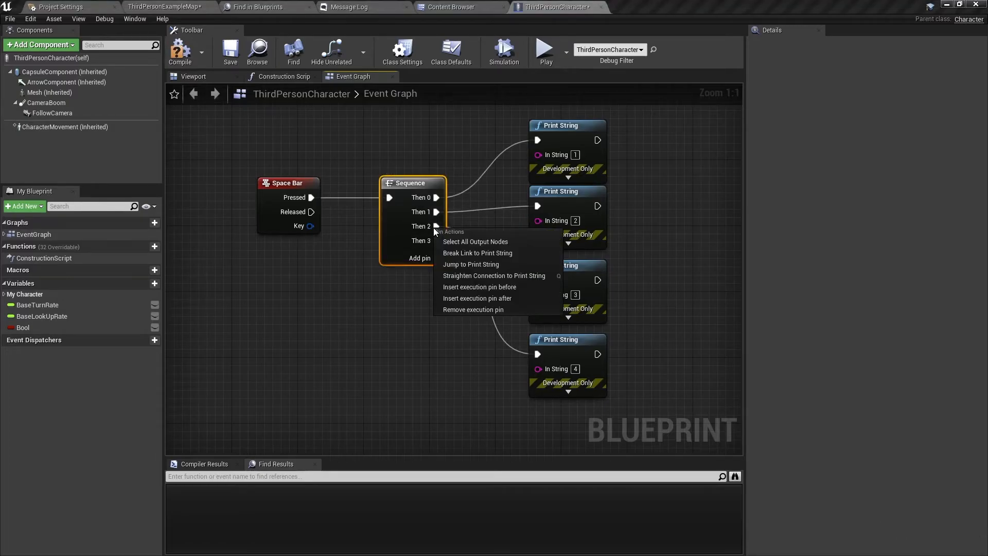
{"action": "mouse_move", "coordinate": [494, 286]}
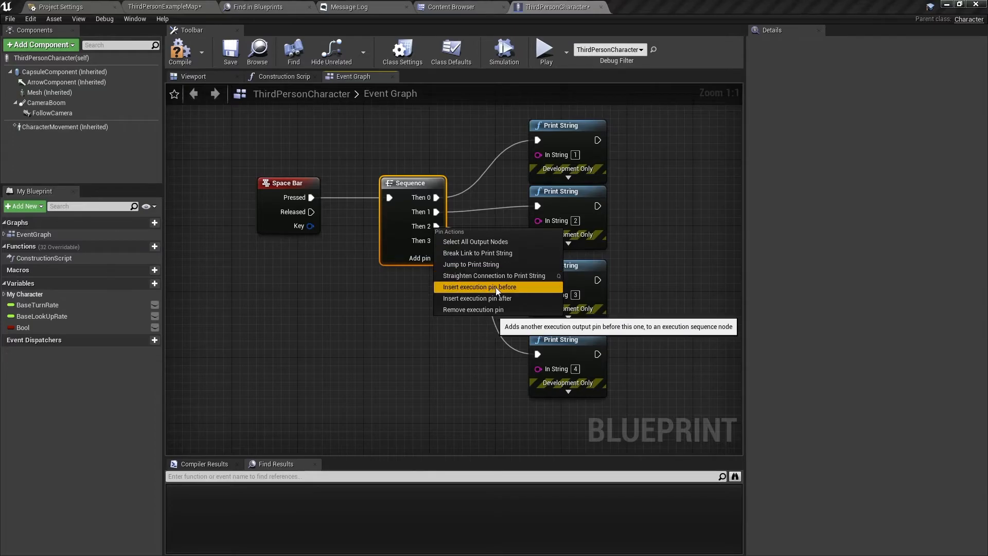
{"action": "mouse_move", "coordinate": [497, 301]}
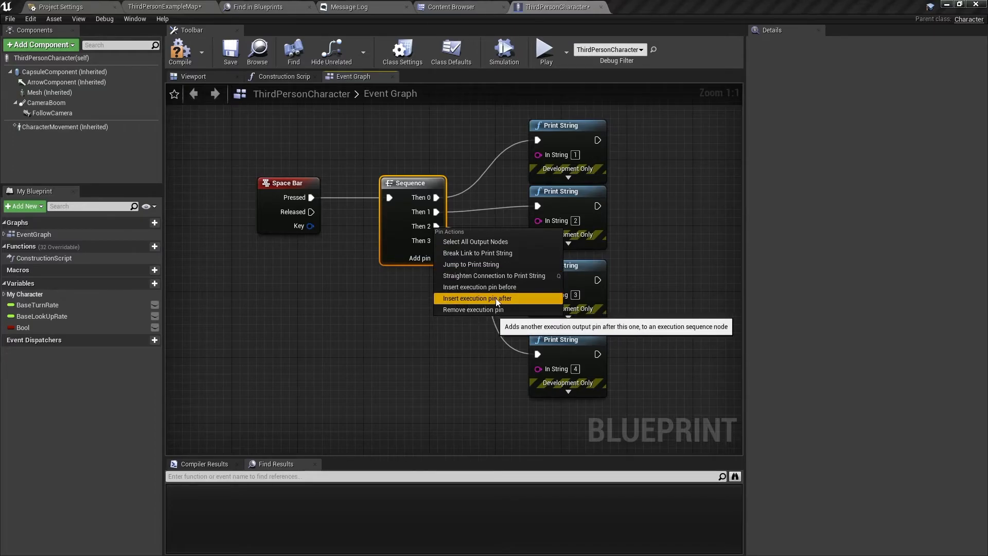
{"action": "mouse_move", "coordinate": [482, 286]}
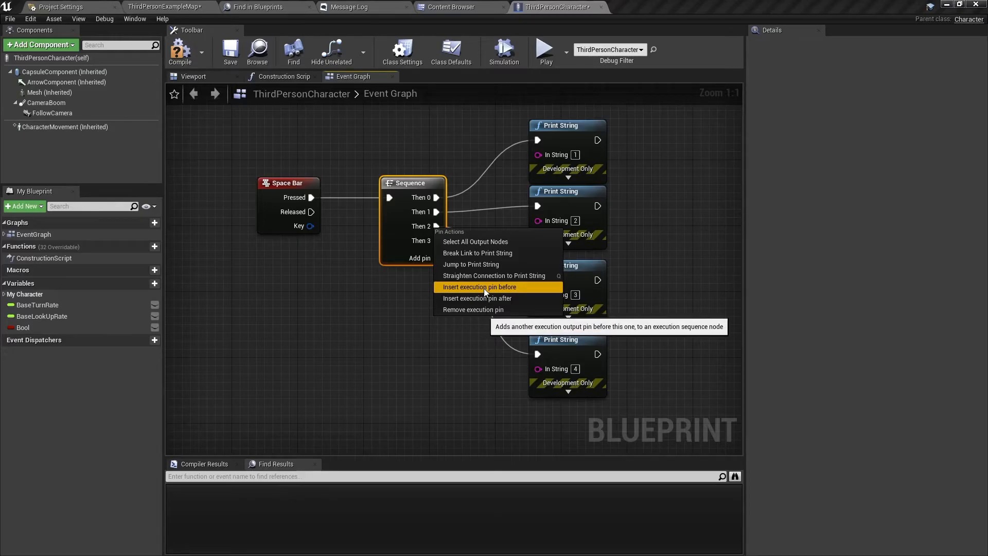
{"action": "left_click", "coordinate": [479, 286]}
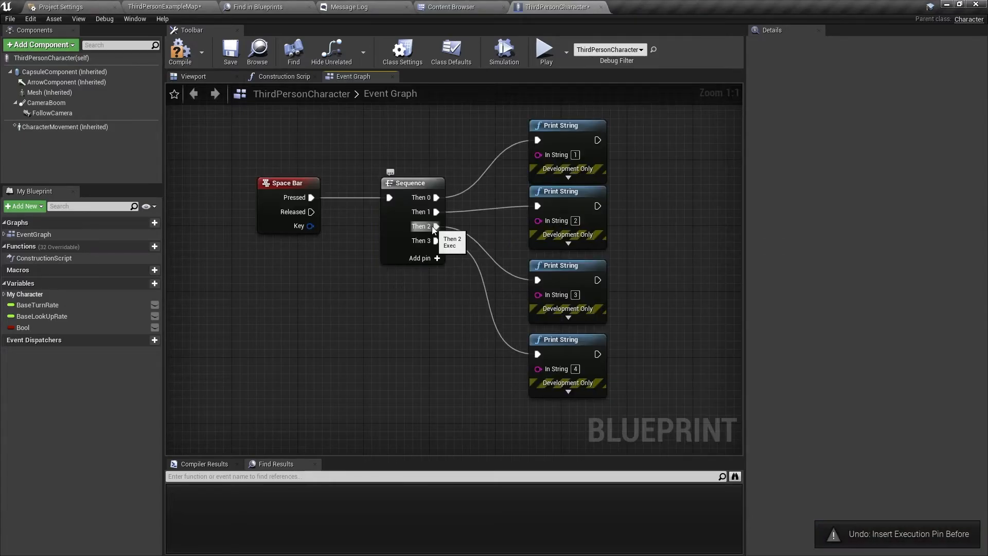
Insert a new execution output after Then 2, shifting the fourth Print String to Then 4
{"action": "right_click", "coordinate": [436, 225]}
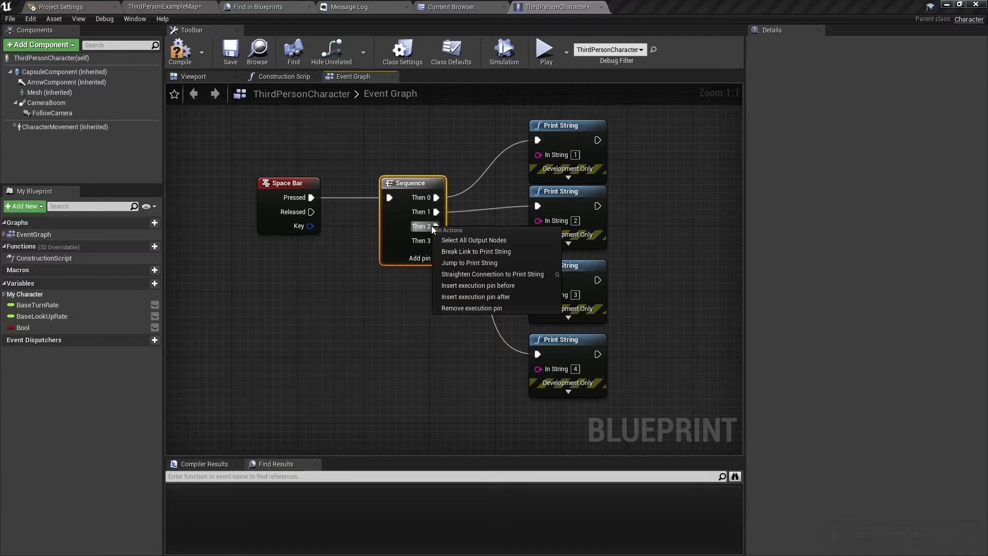
{"action": "mouse_move", "coordinate": [476, 296]}
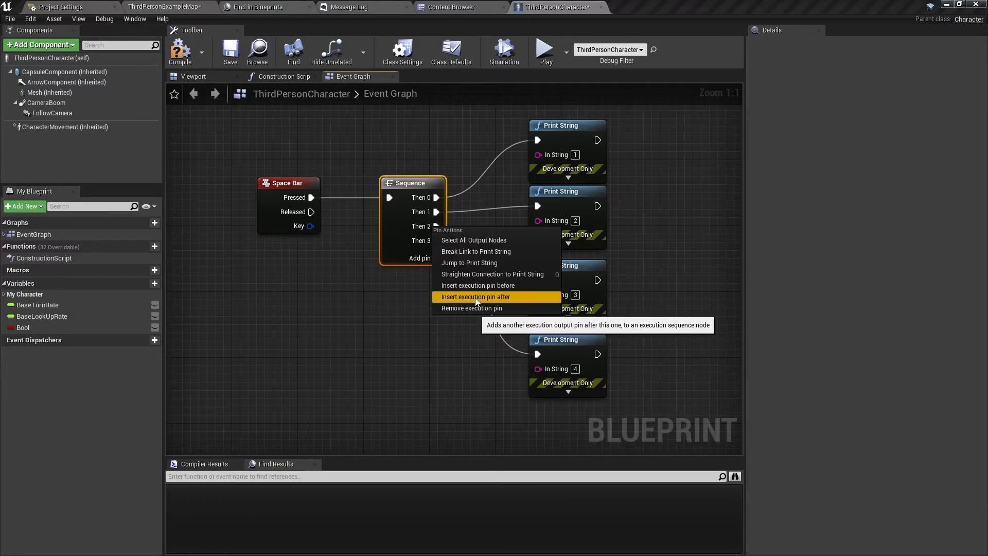
{"action": "left_click", "coordinate": [476, 297]}
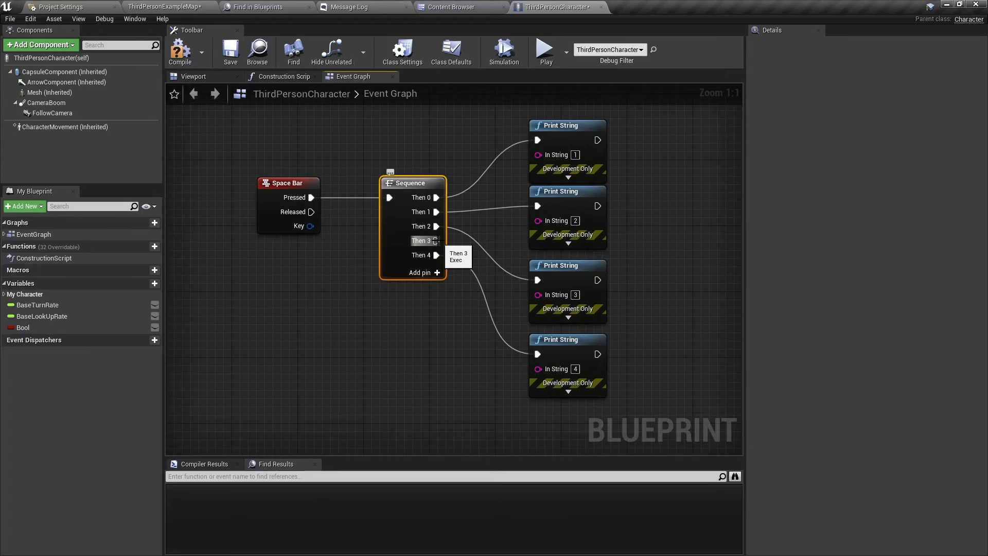
{"action": "mouse_move", "coordinate": [352, 270]}
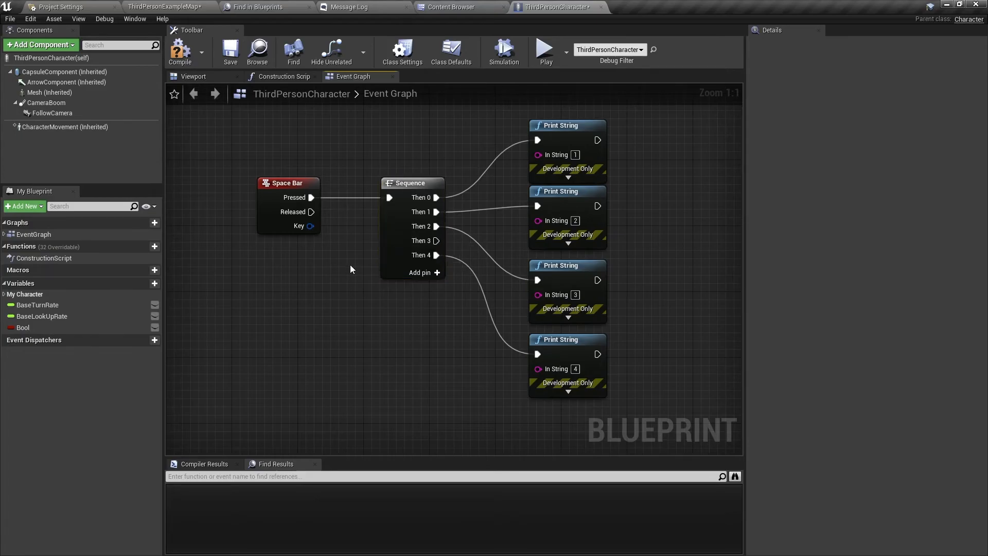